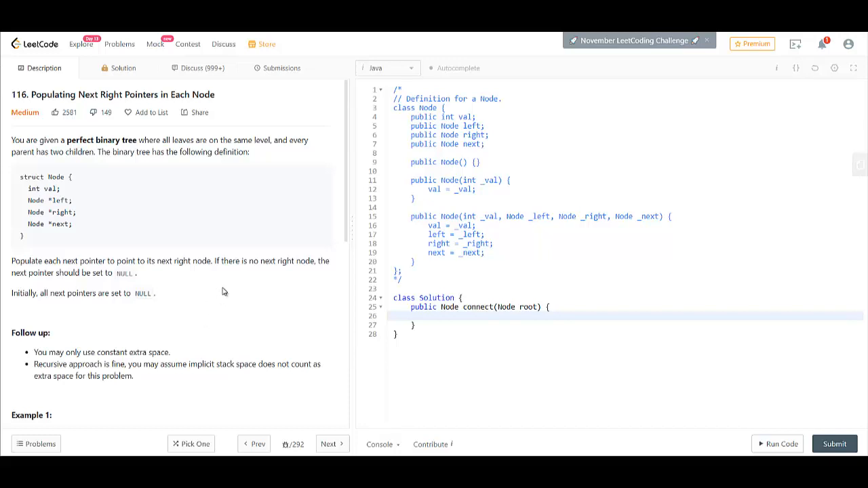
mouse_move(34, 94)
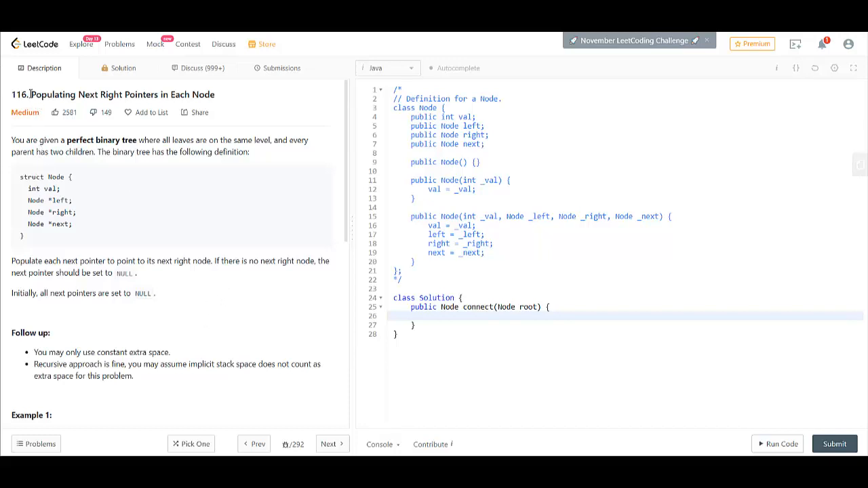
mouse_move(179, 95)
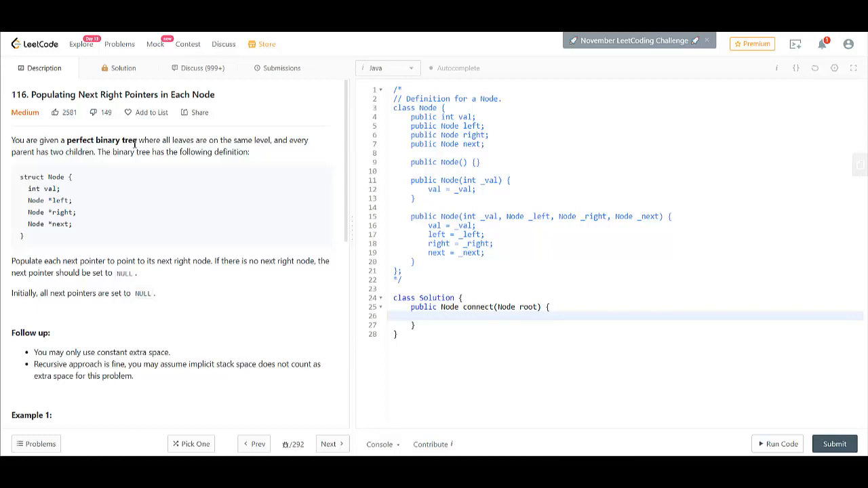
mouse_move(261, 155)
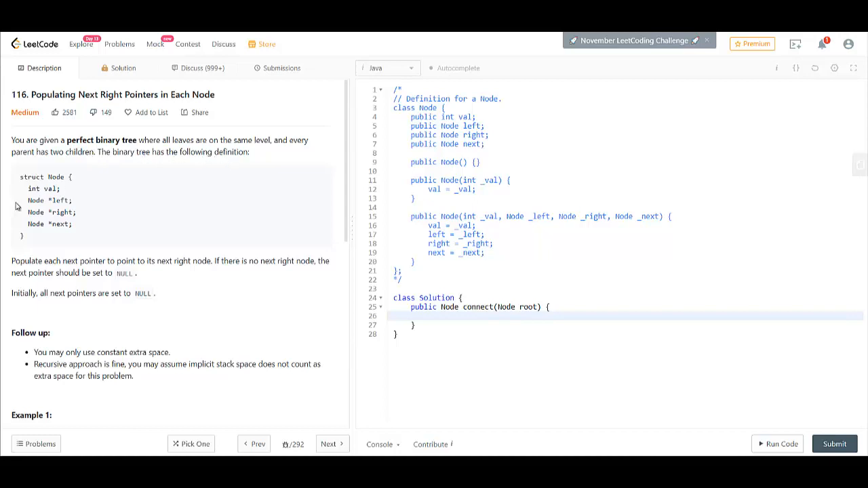
mouse_move(49, 190)
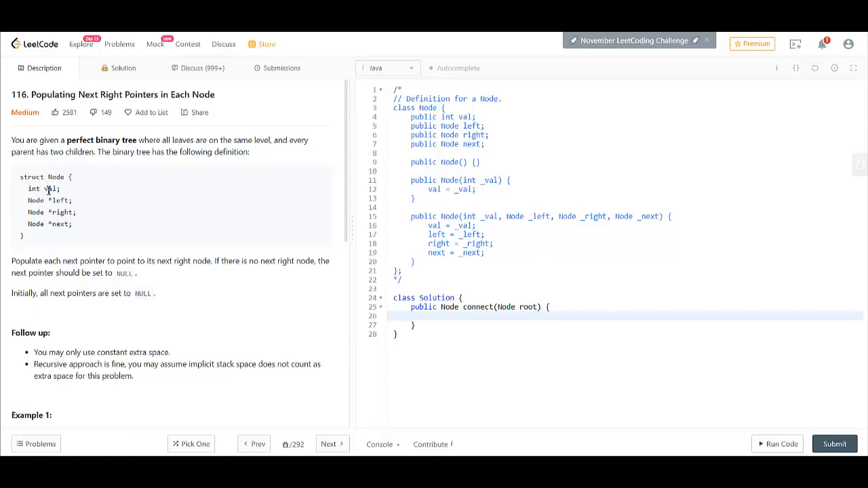
mouse_move(68, 222)
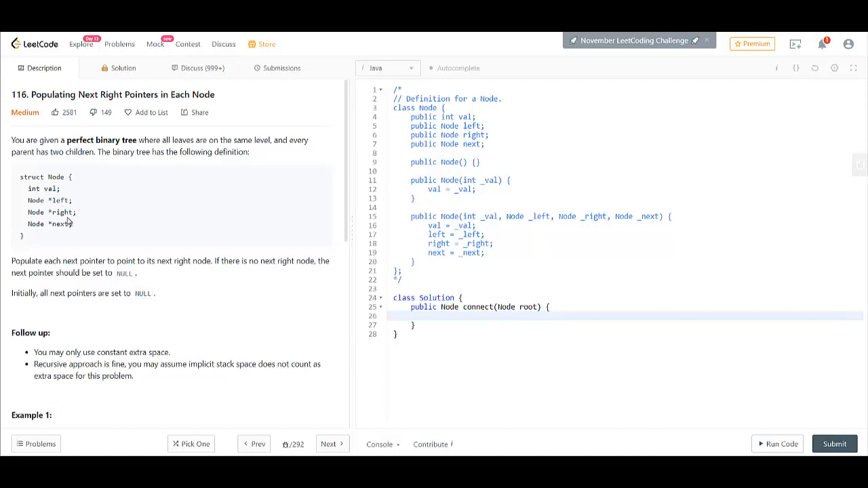
mouse_move(57, 233)
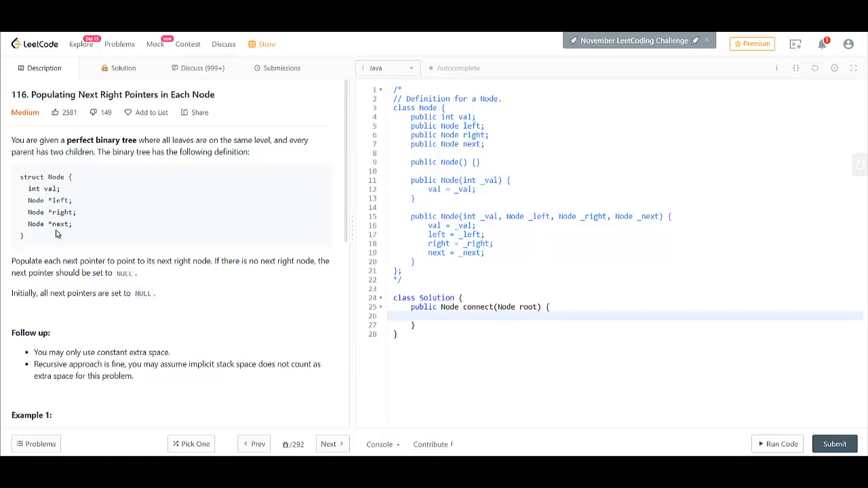
mouse_move(64, 266)
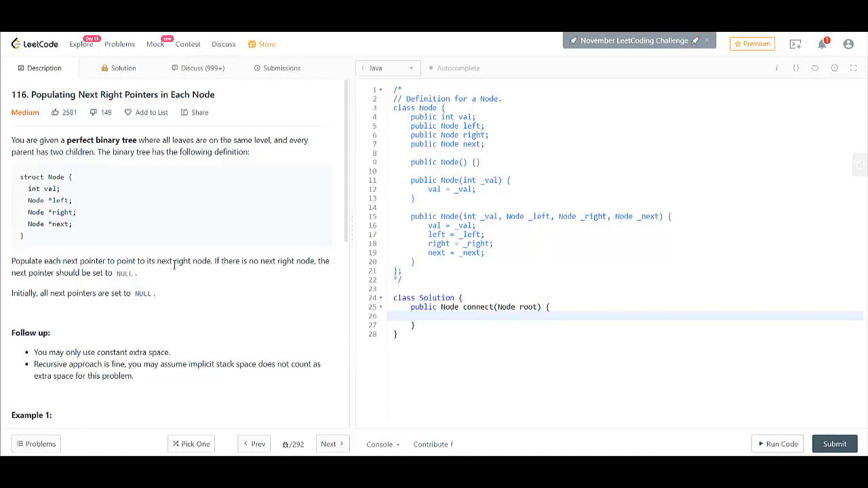
mouse_move(263, 274)
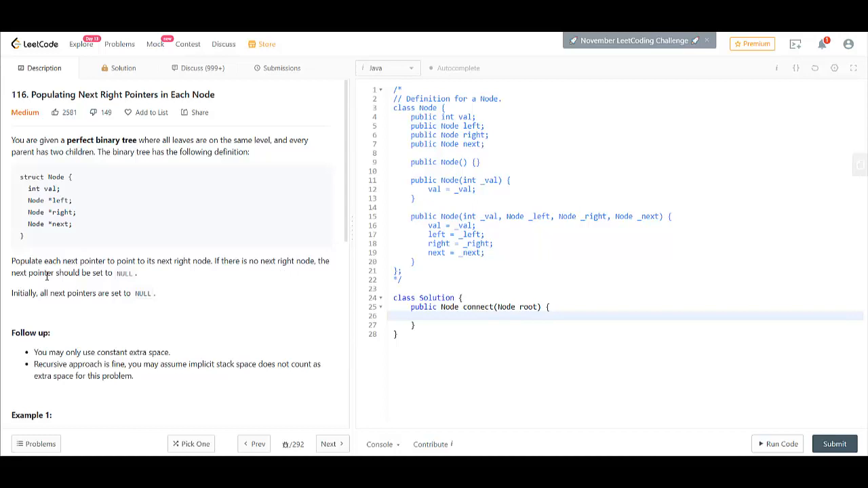
Scroll the Description panel down to the Follow up notes and Example 1 tree diagrams
scroll("down", 3)
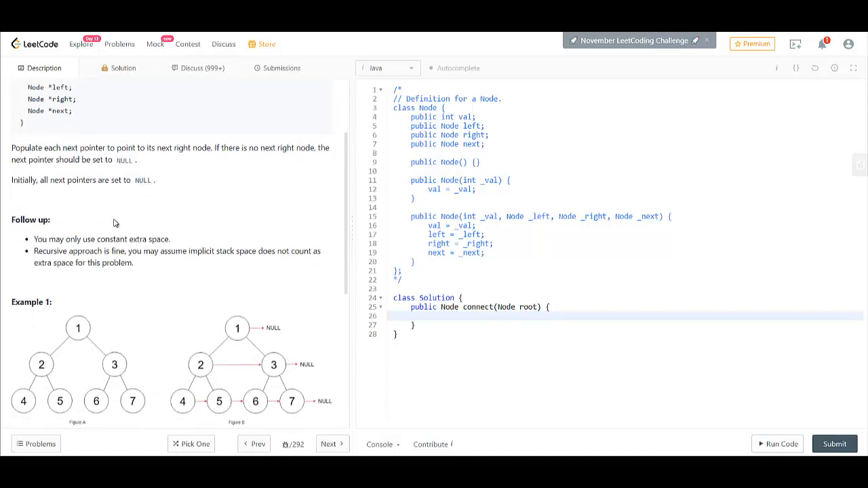
mouse_move(86, 193)
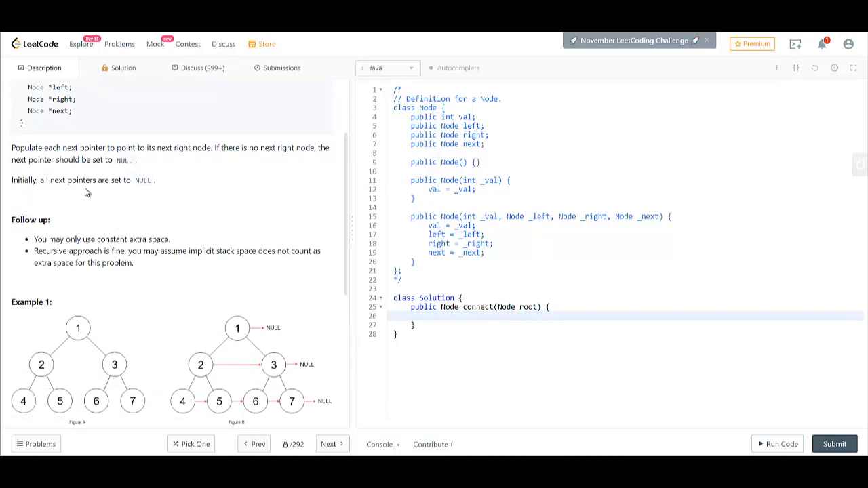
scroll("down", 3)
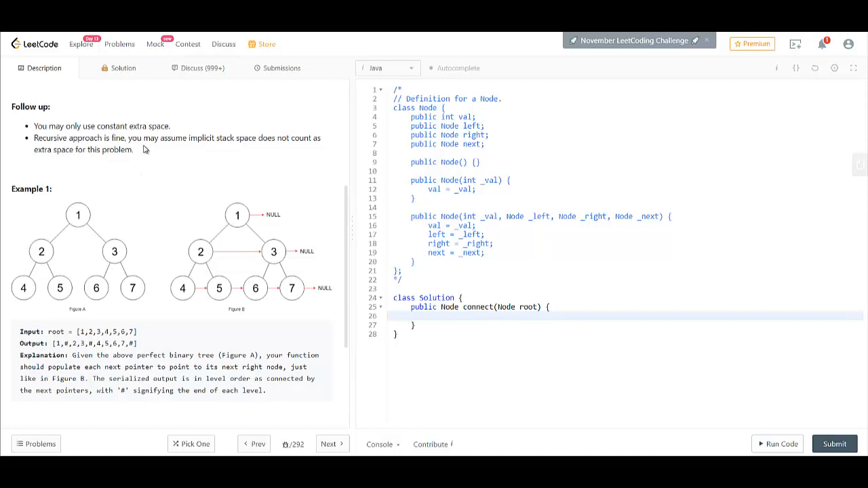
mouse_move(209, 142)
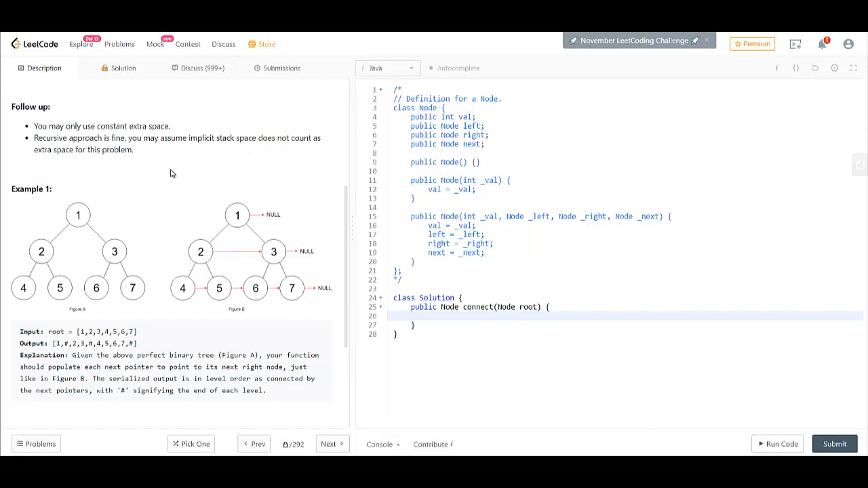
scroll("down", 3)
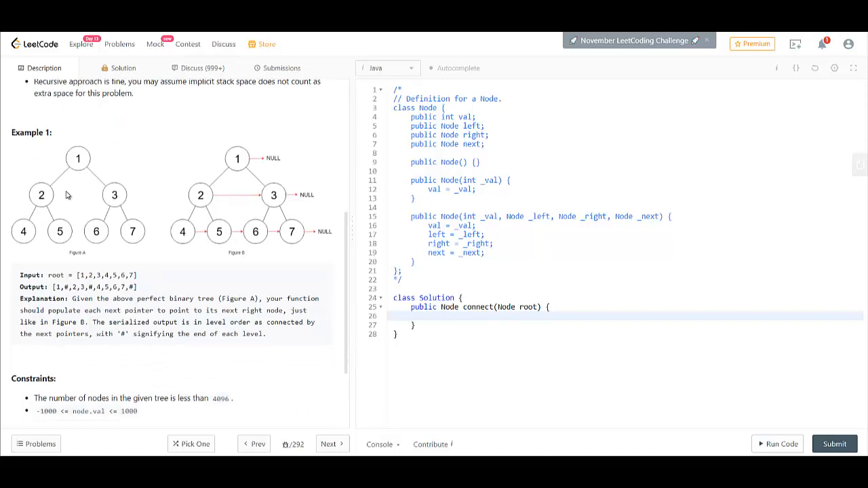
mouse_move(139, 209)
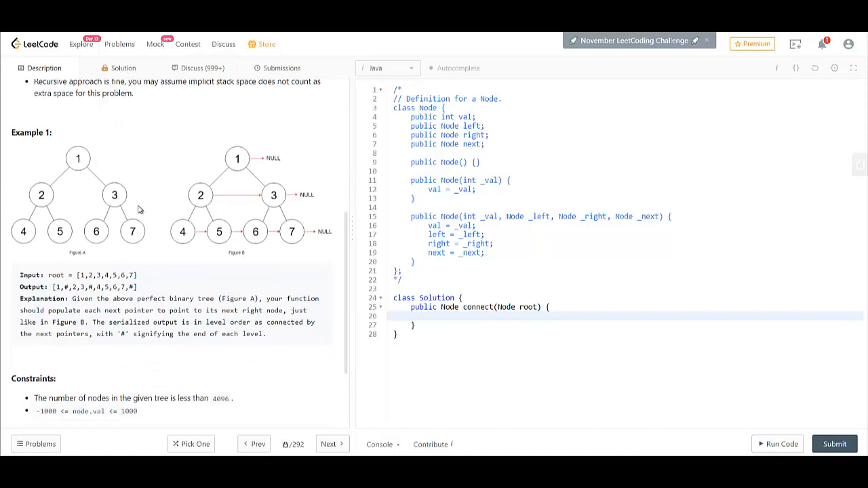
mouse_move(269, 236)
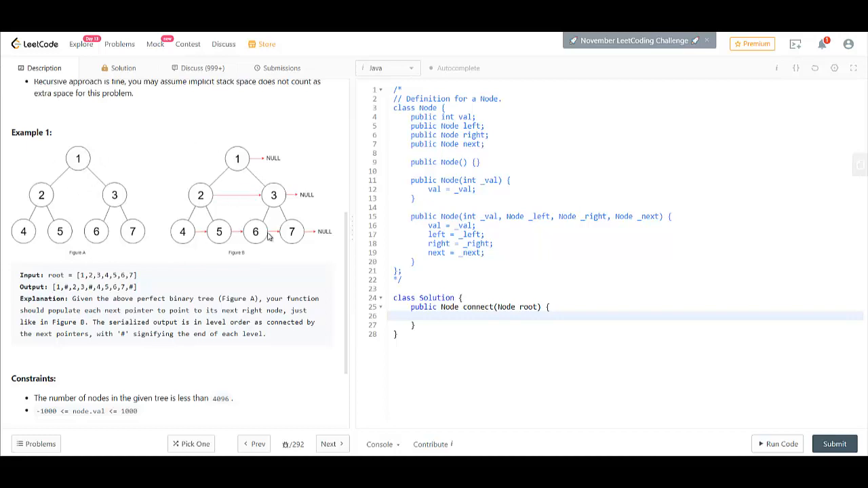
mouse_move(106, 181)
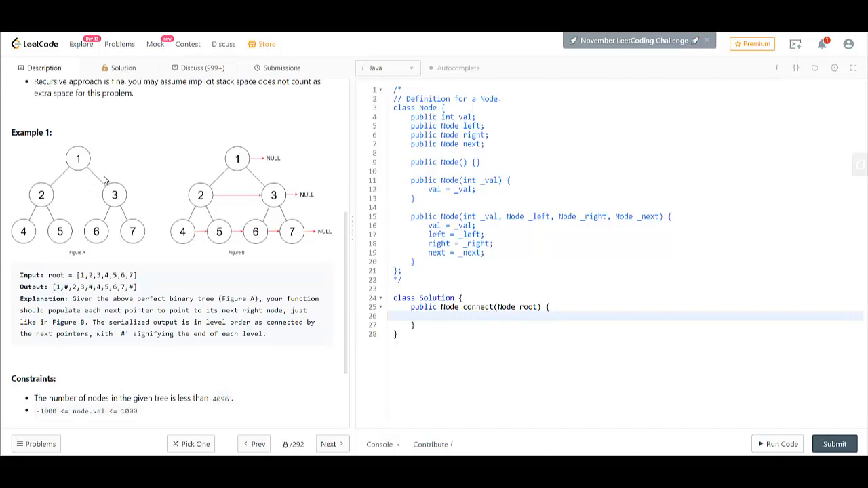
mouse_move(236, 196)
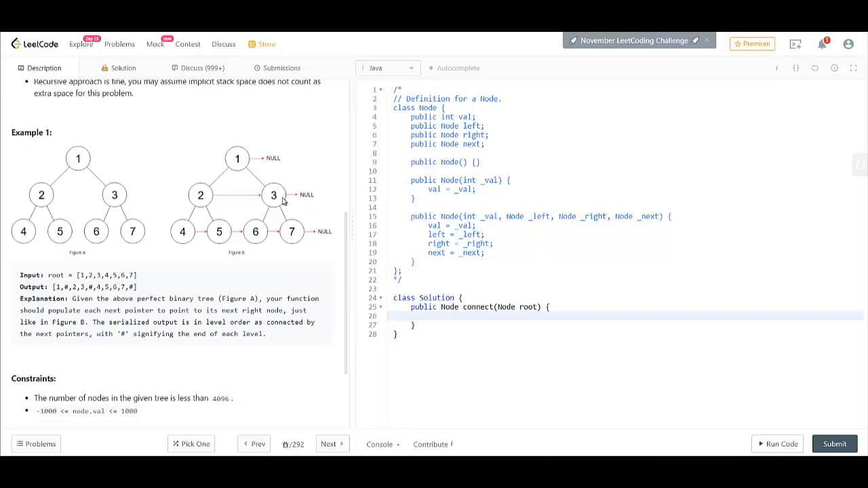
mouse_move(271, 206)
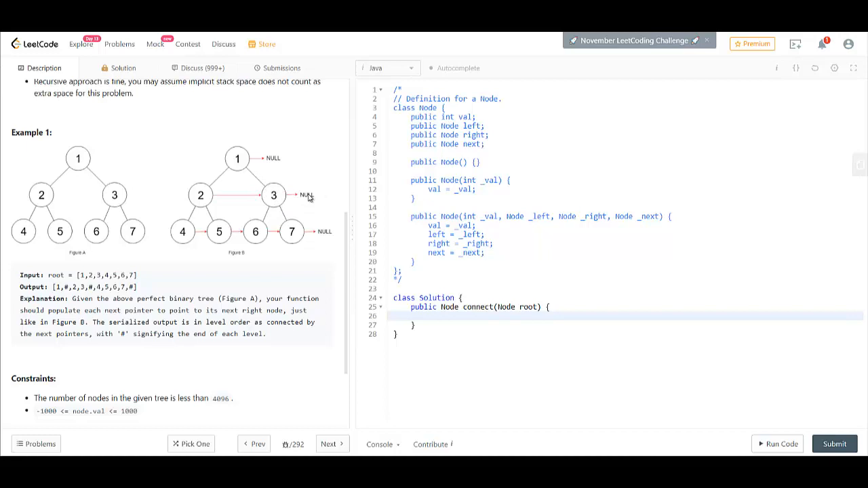
mouse_move(93, 191)
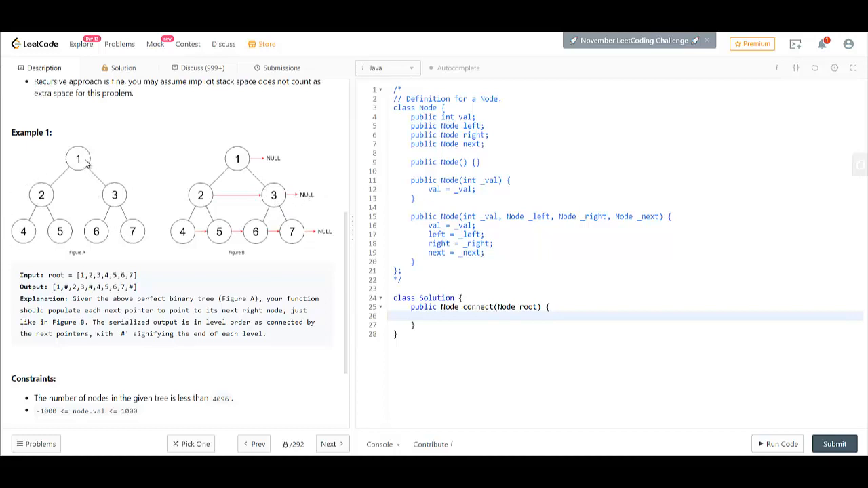
mouse_move(9, 276)
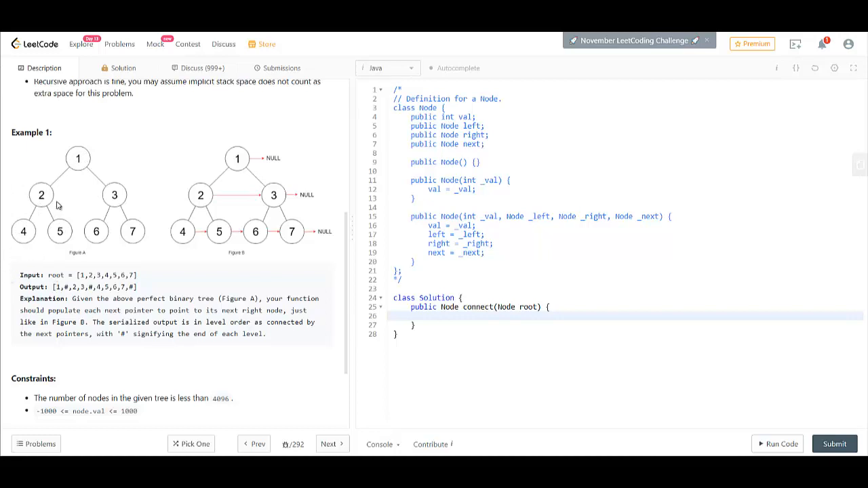
mouse_move(79, 254)
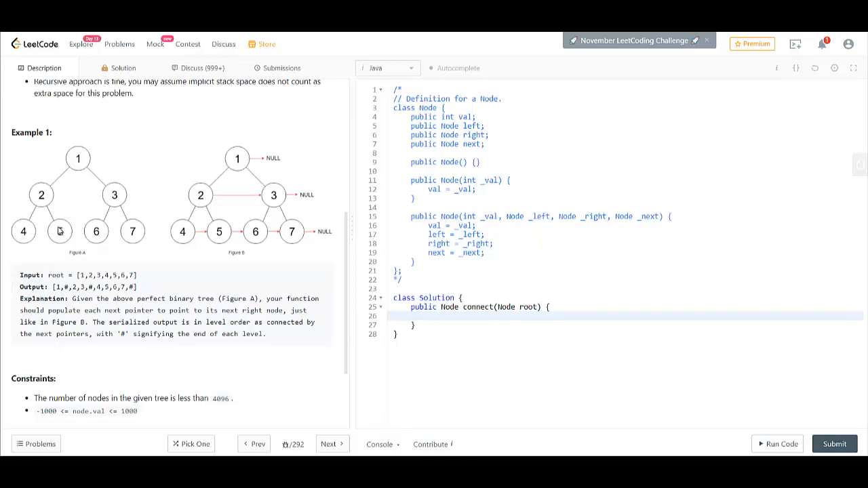
mouse_move(206, 205)
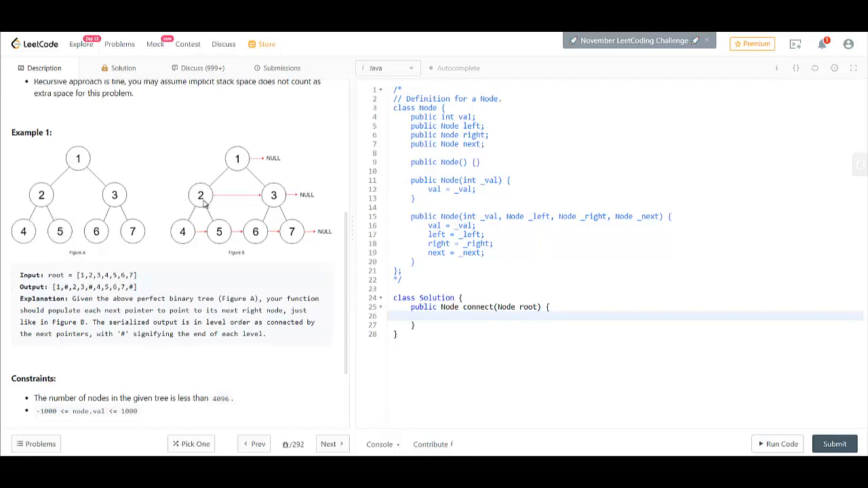
mouse_move(189, 222)
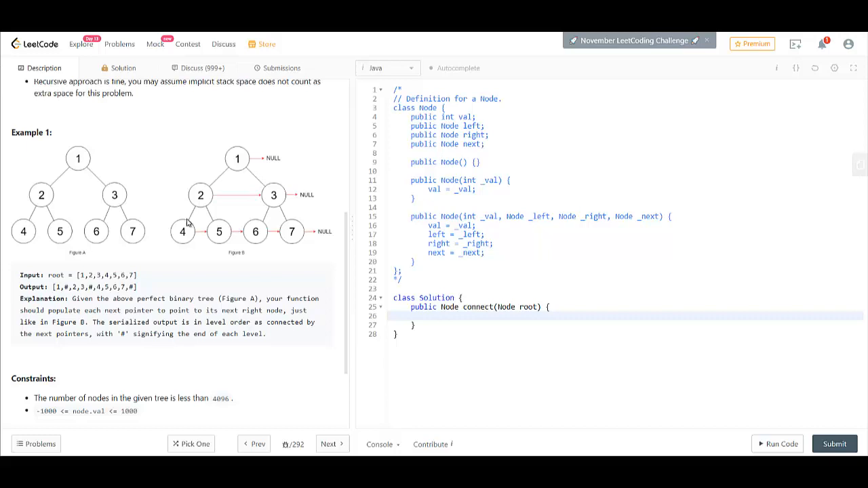
mouse_move(209, 214)
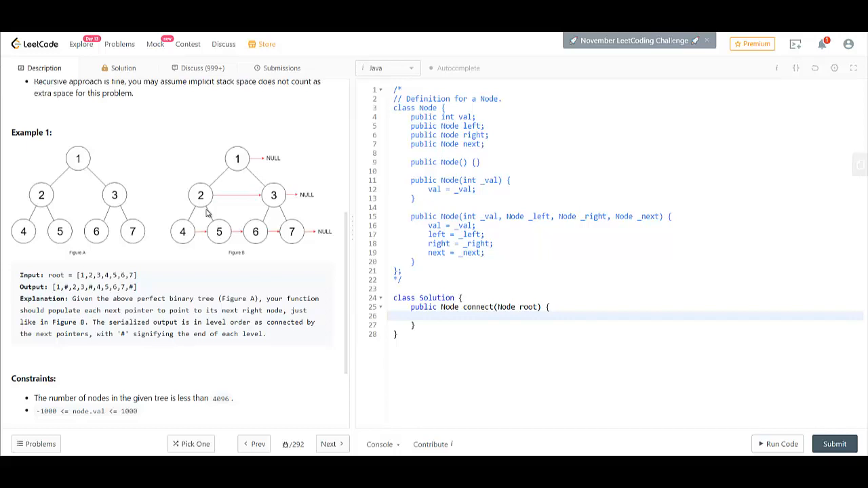
mouse_move(184, 241)
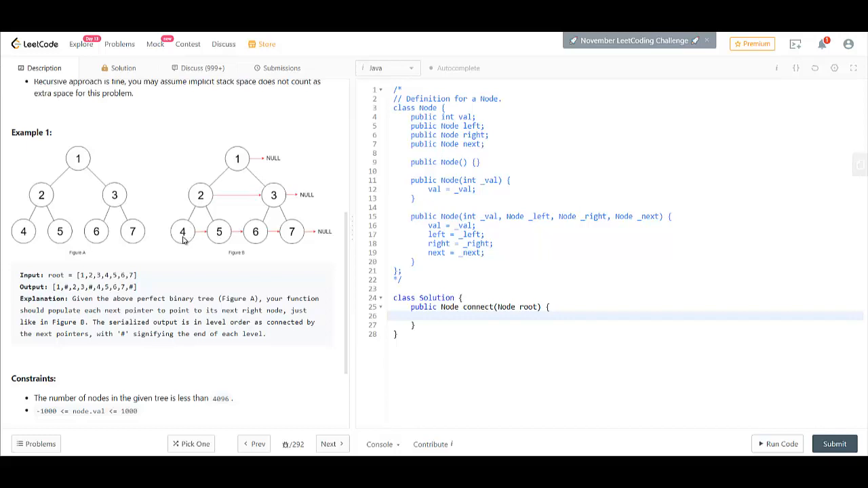
mouse_move(223, 239)
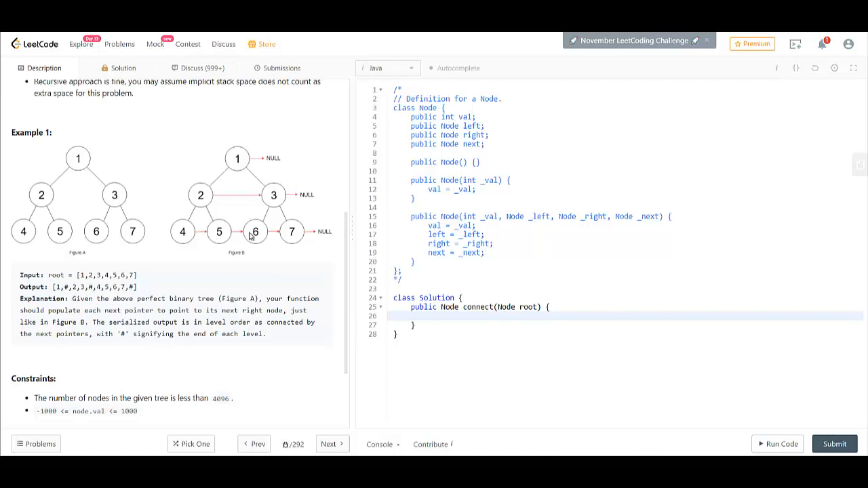
mouse_move(198, 196)
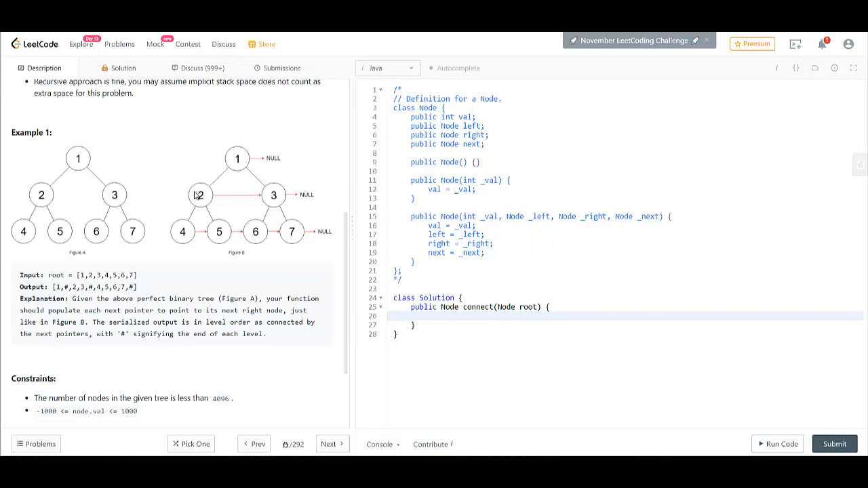
mouse_move(265, 189)
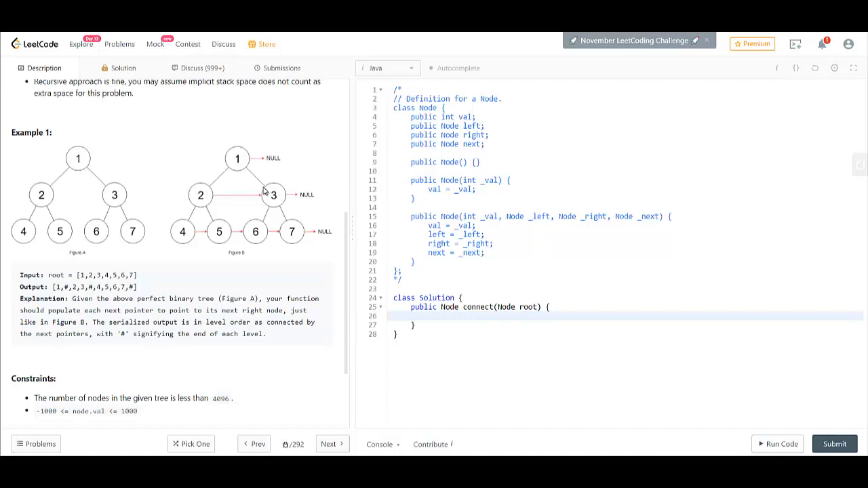
mouse_move(246, 232)
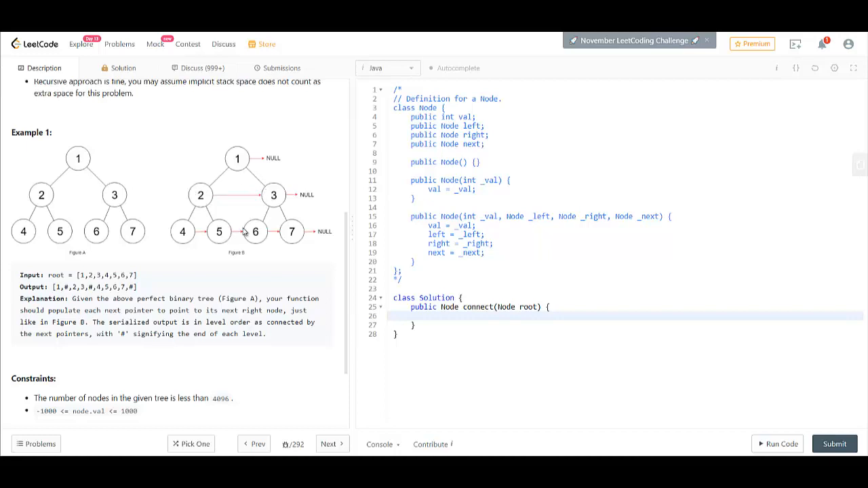
mouse_move(218, 162)
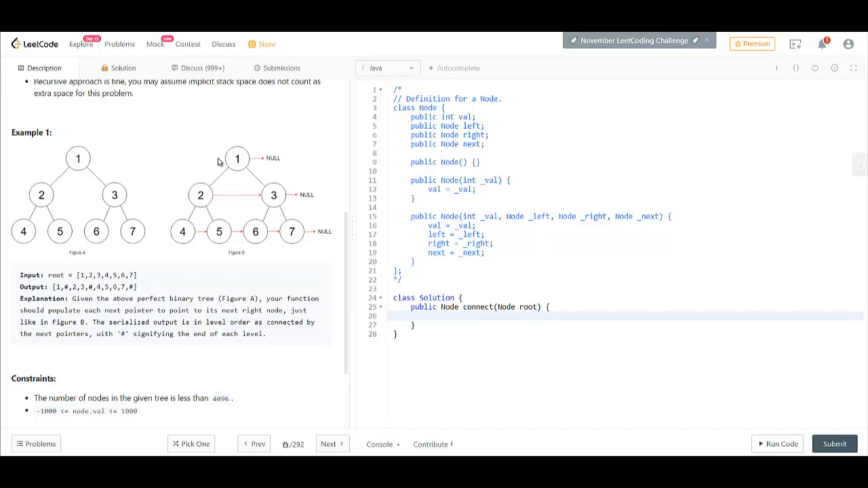
mouse_move(257, 234)
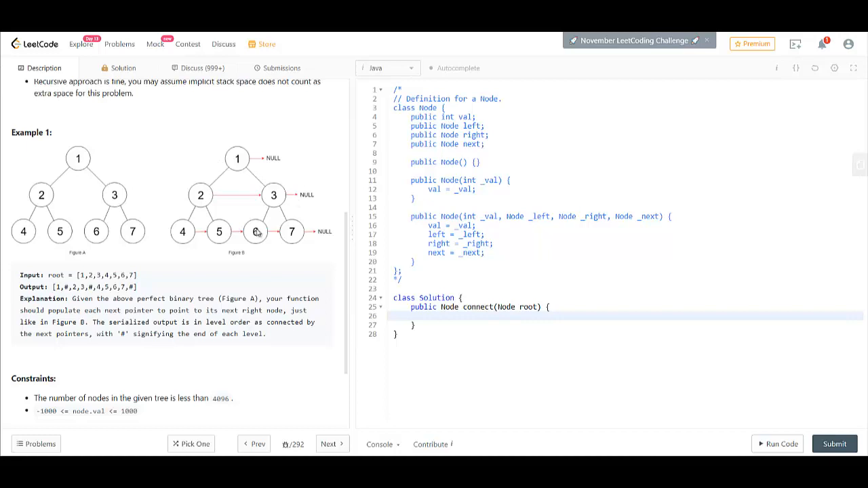
mouse_move(535, 320)
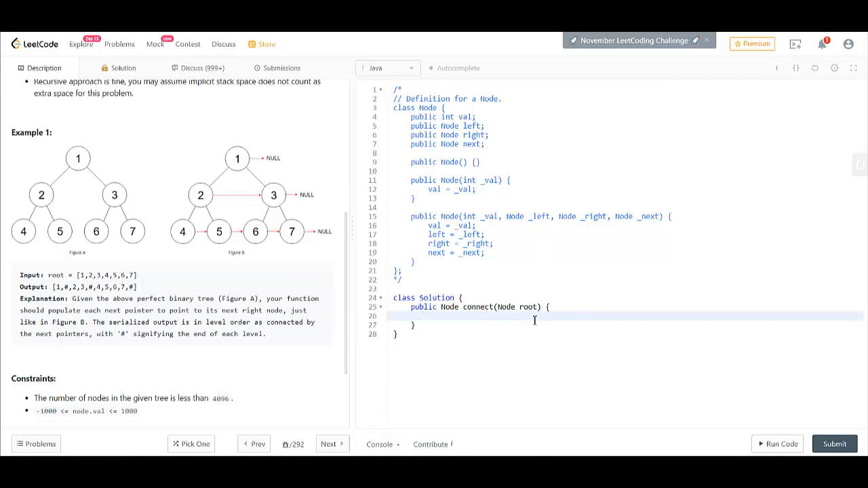
Add the base case: if root, root.left or root.right is null, return root
type("if(root ==")
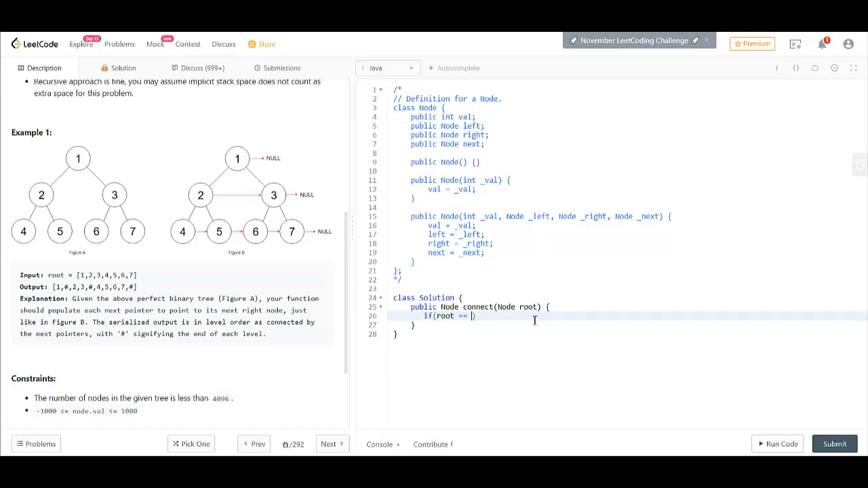
type("null || root.le")
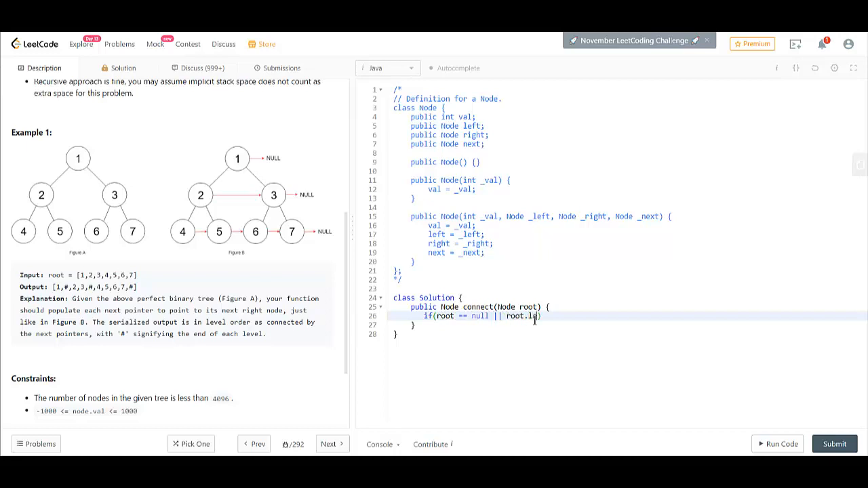
type("ft == null || root.right ==")
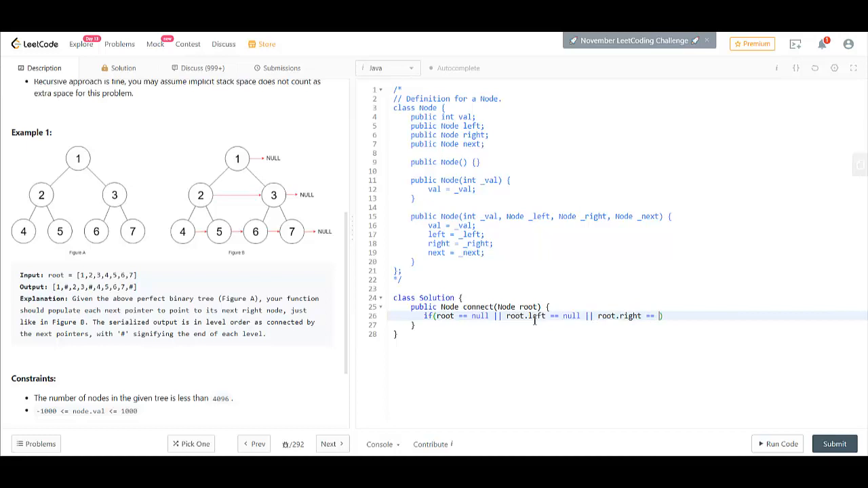
type("null)")
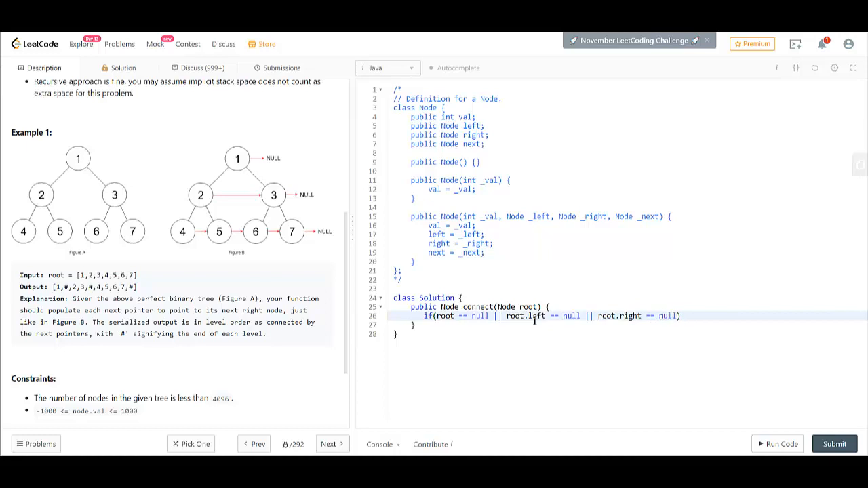
type("re")
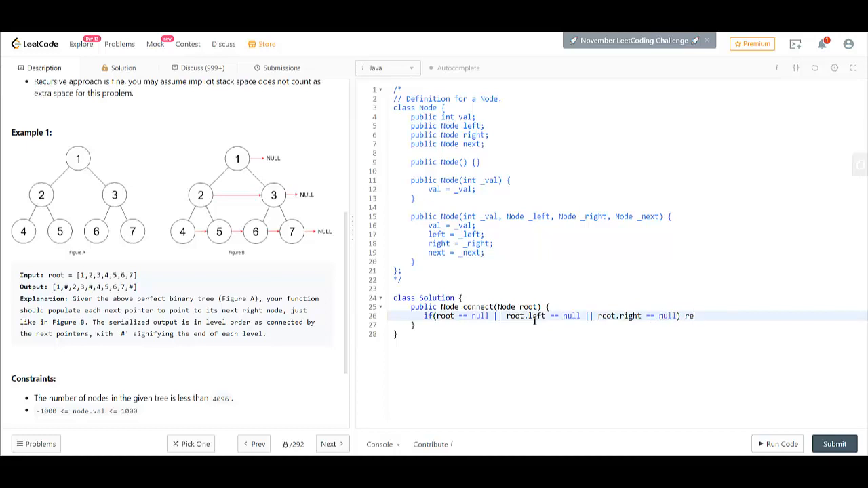
type("turn root;")
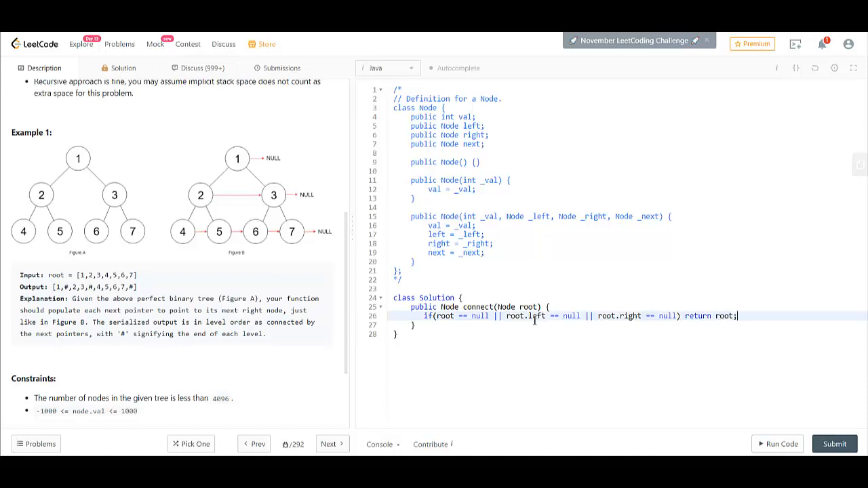
key("Enter")
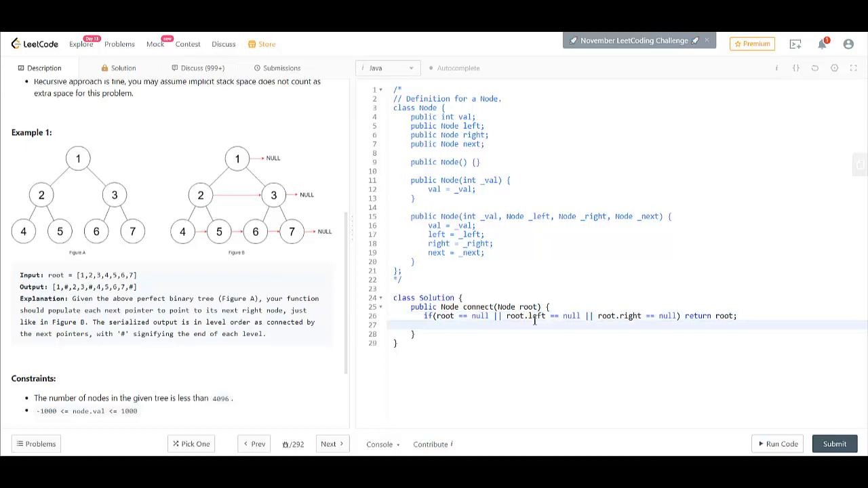
Write root.left.next = root.right; and start the if(root.next condition
type("root")
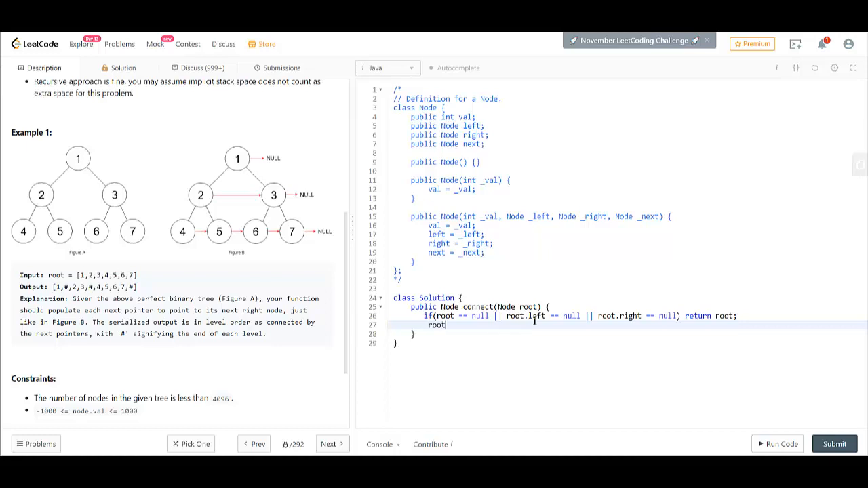
type(".left.next = root.ri")
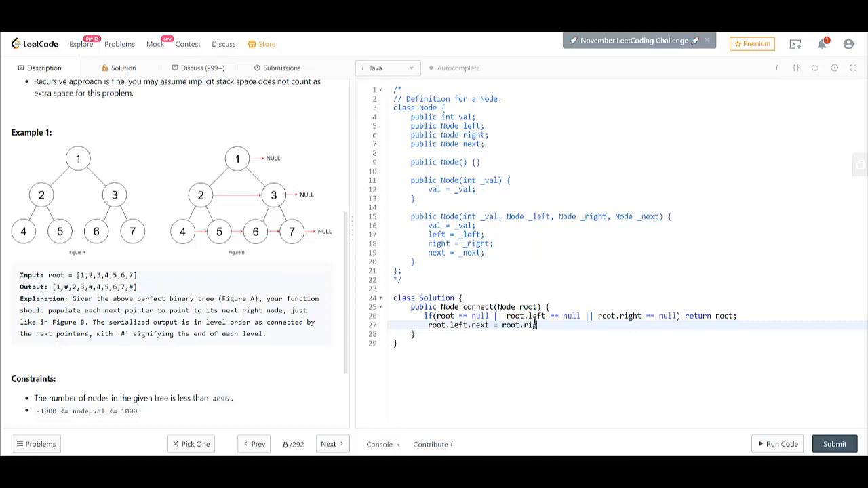
type("ht;")
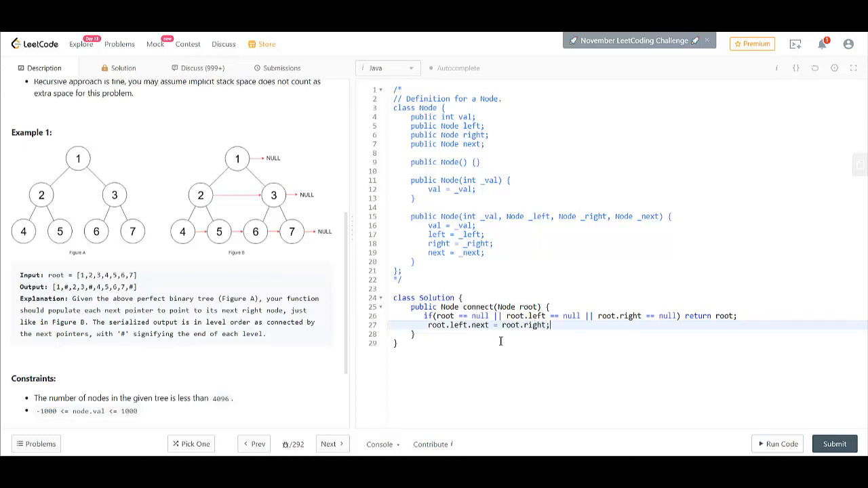
mouse_move(274, 252)
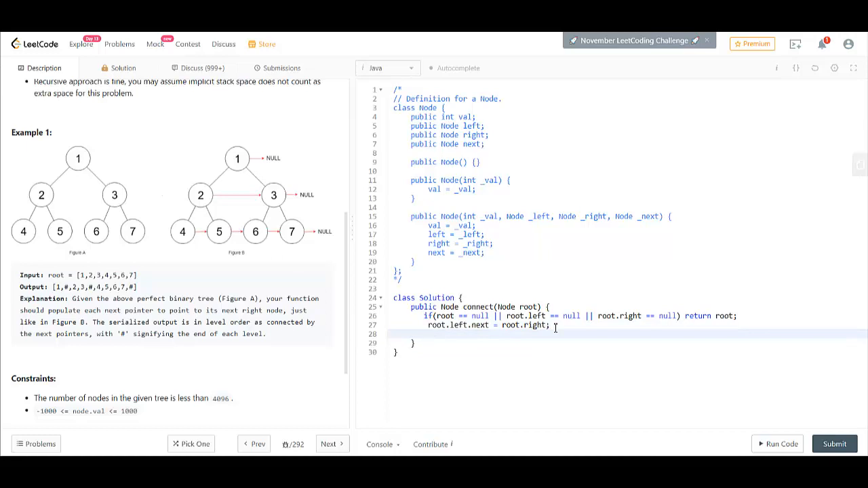
type("if(root.next")
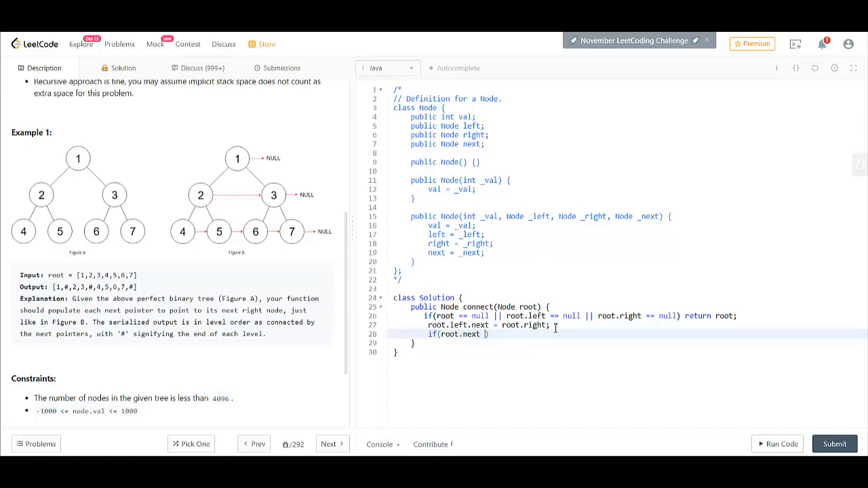
Complete the root.next != null check and set root.right.next = root.next.left inside it
type("!= null")
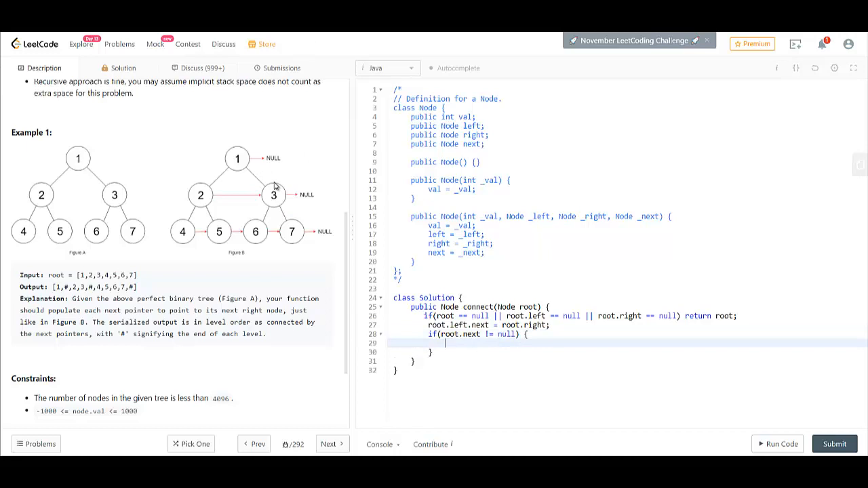
mouse_move(224, 187)
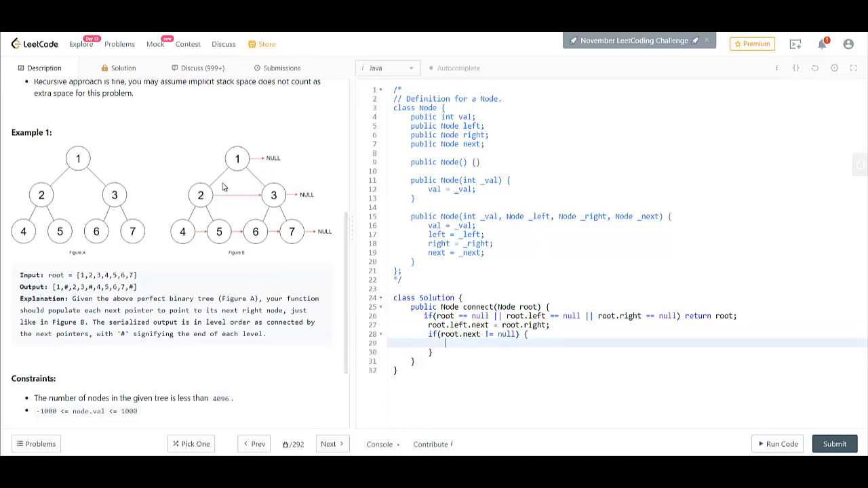
mouse_move(220, 243)
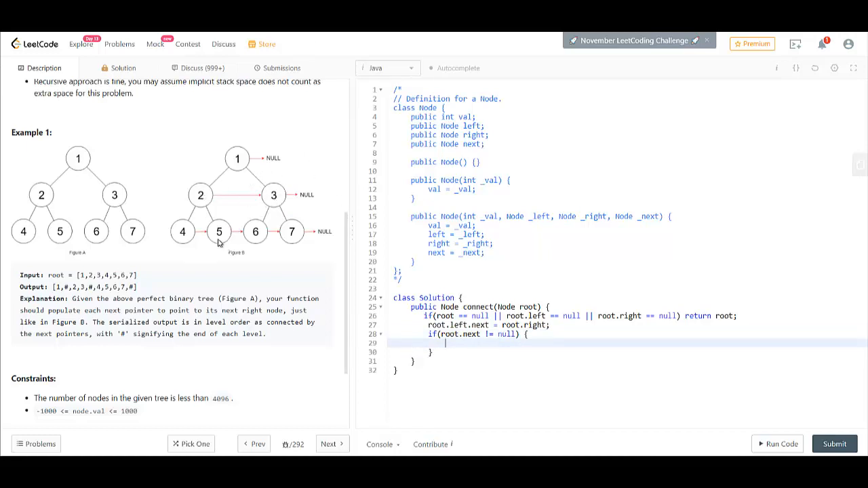
mouse_move(257, 223)
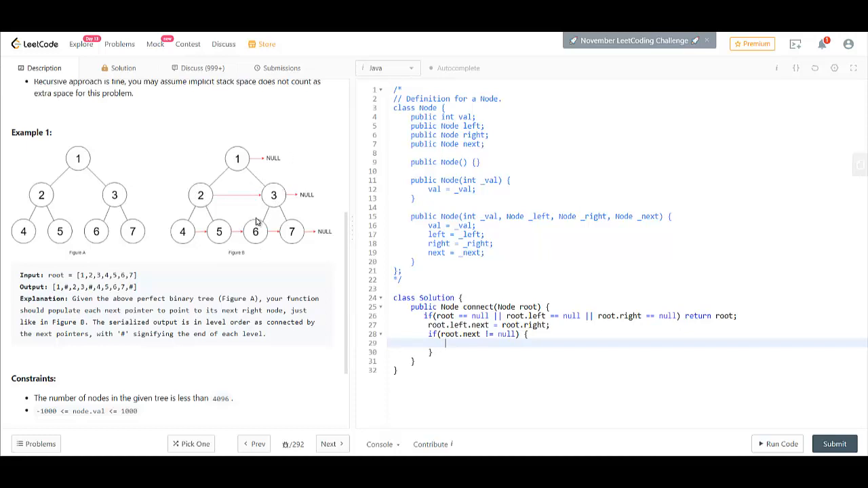
type("r")
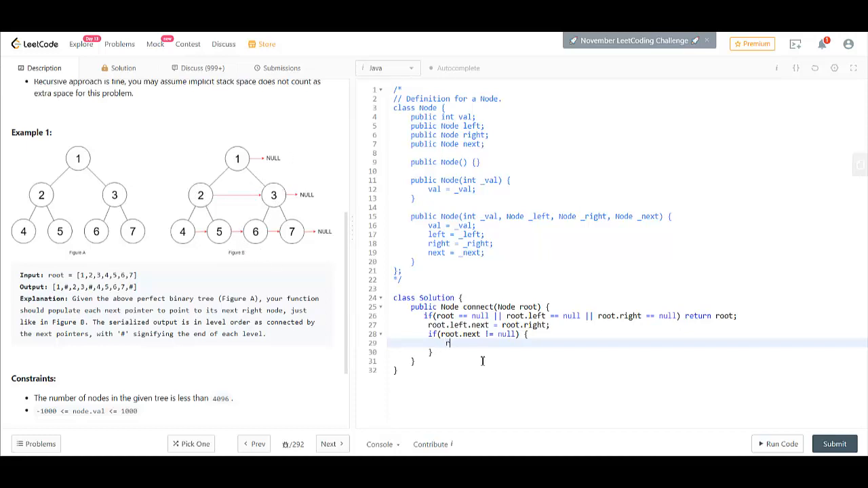
type("root.ri")
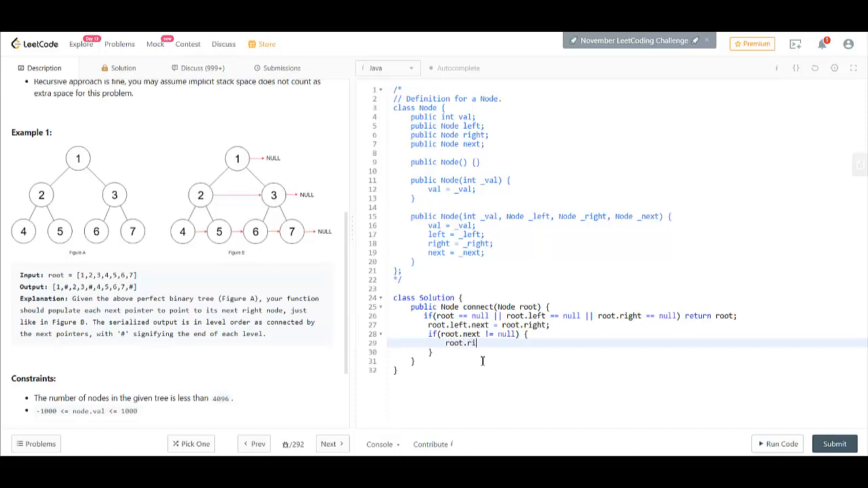
type("ght.next")
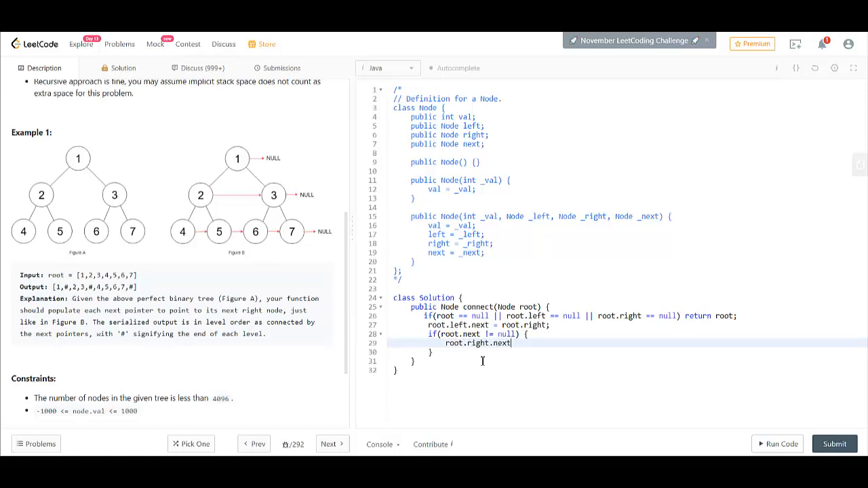
type("= r")
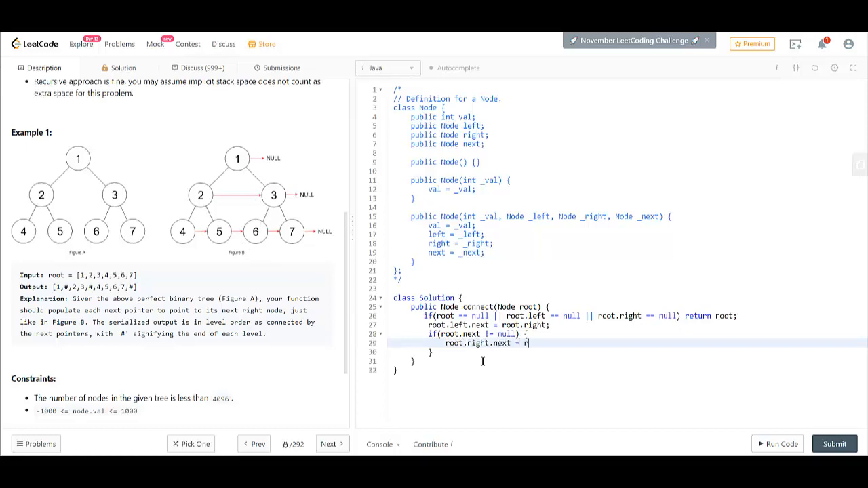
type("oot.next")
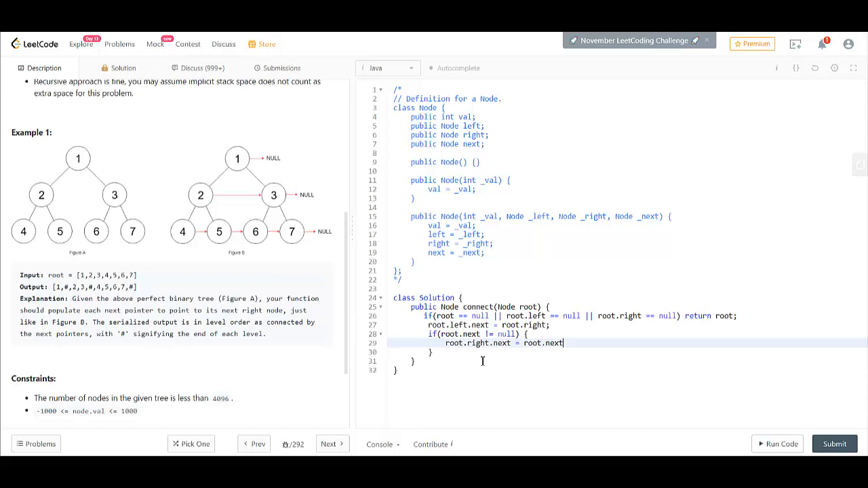
type(".left;")
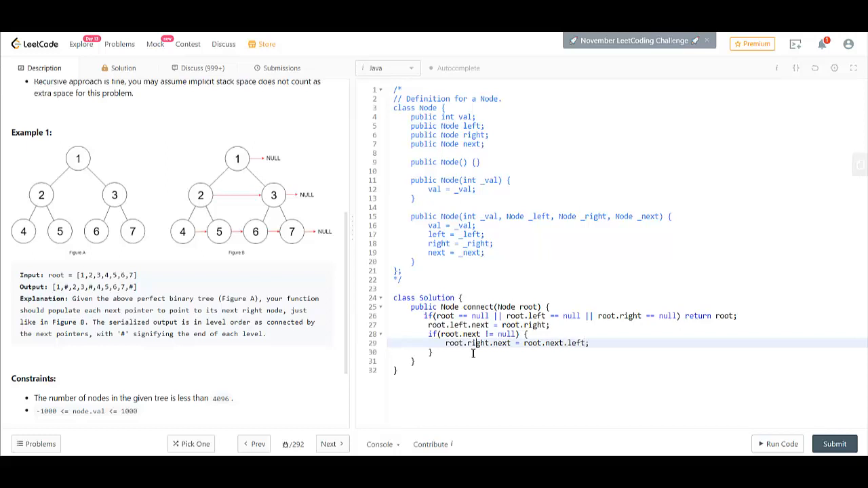
type("conn")
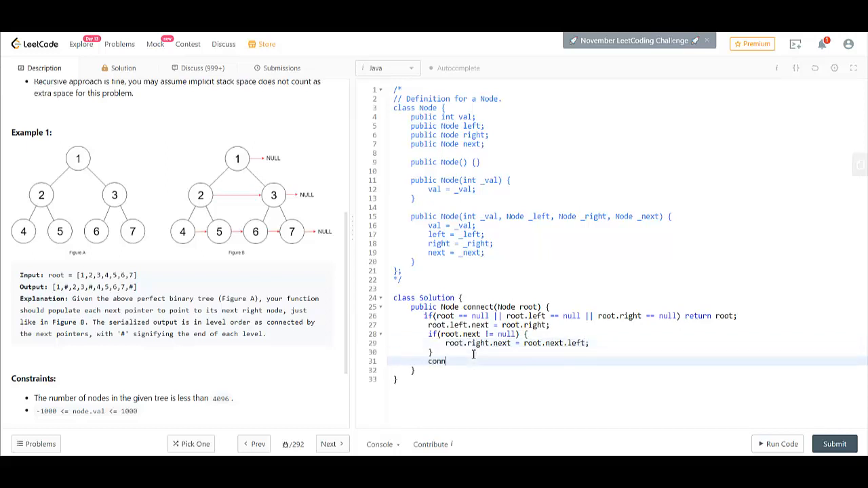
Add recursive calls connect(root.left) and connect(root.right), then return root
type("ect()")
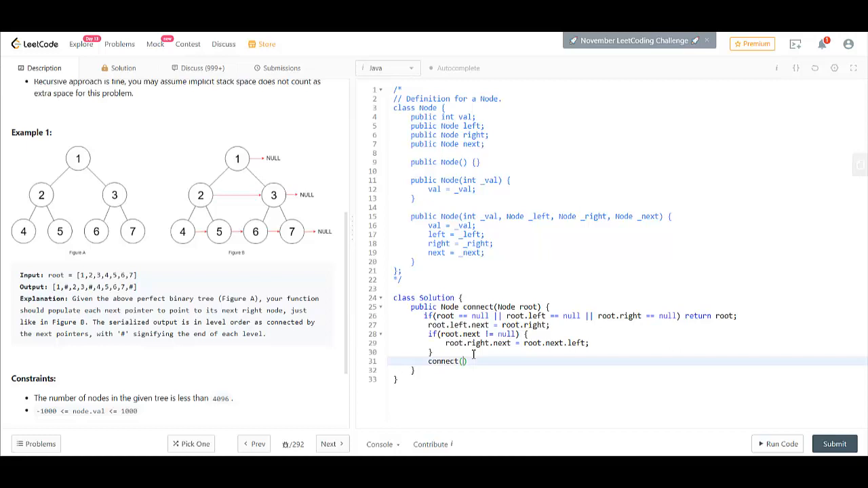
type("root.")
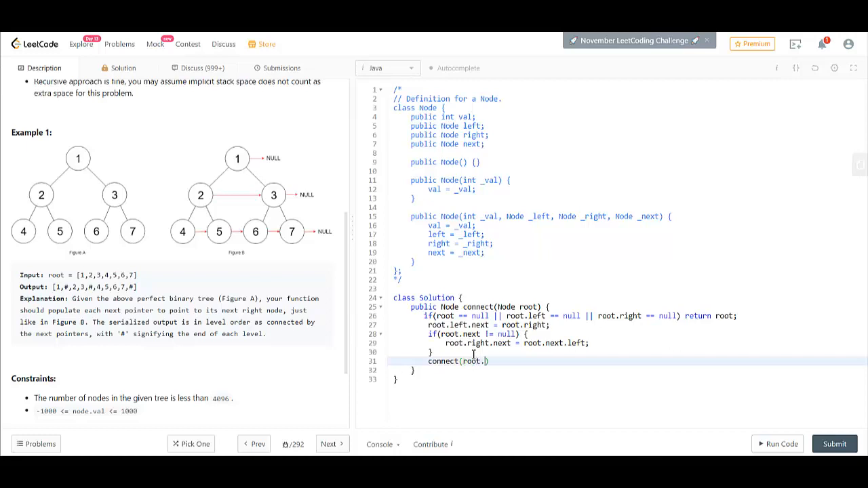
type("left")
type("c")
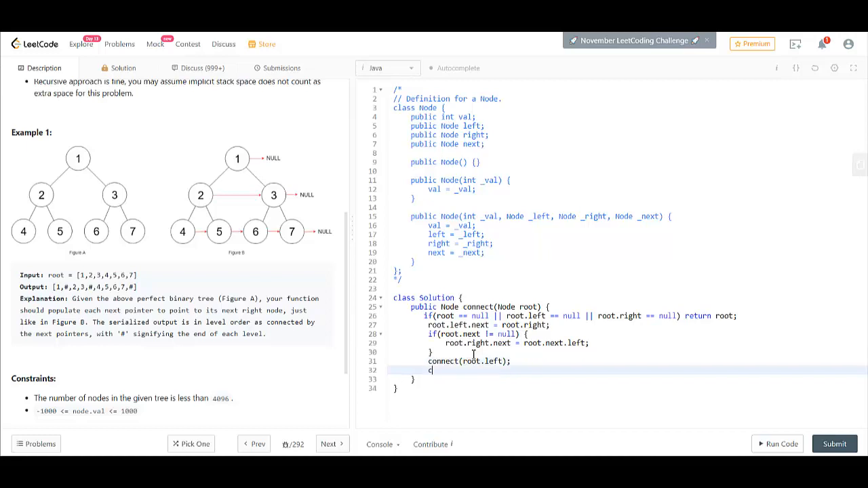
type("onnect(r")
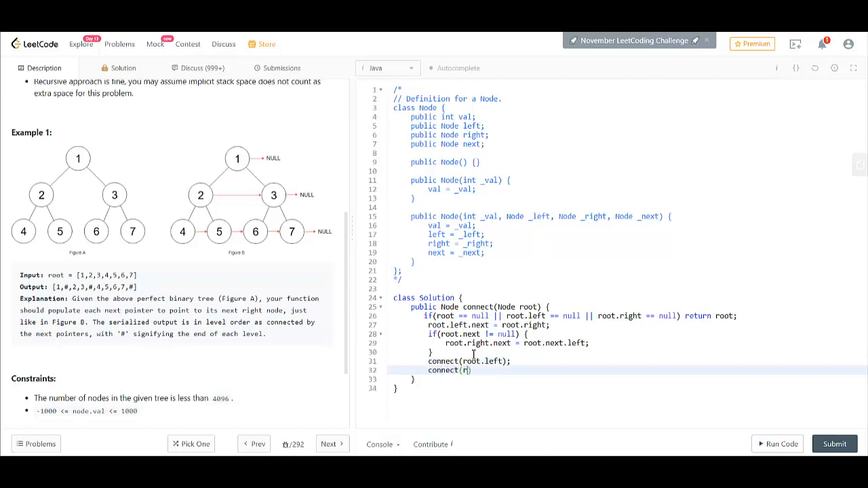
type("oot.right")
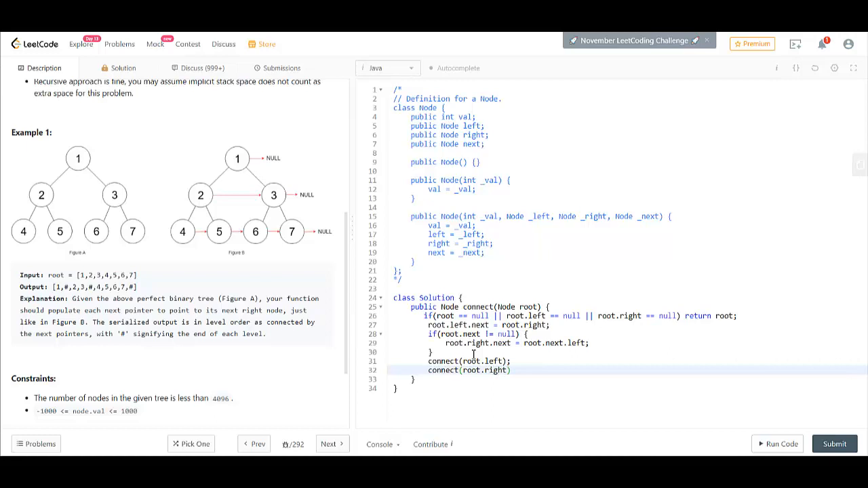
key("enter")
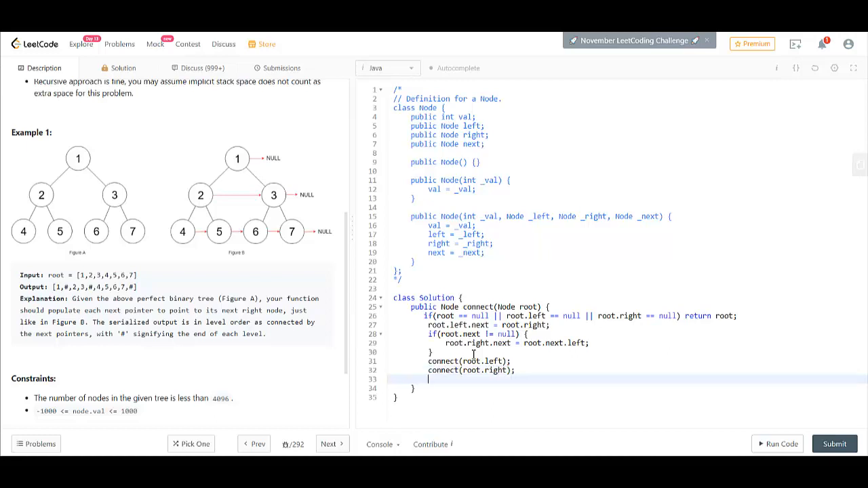
type("return")
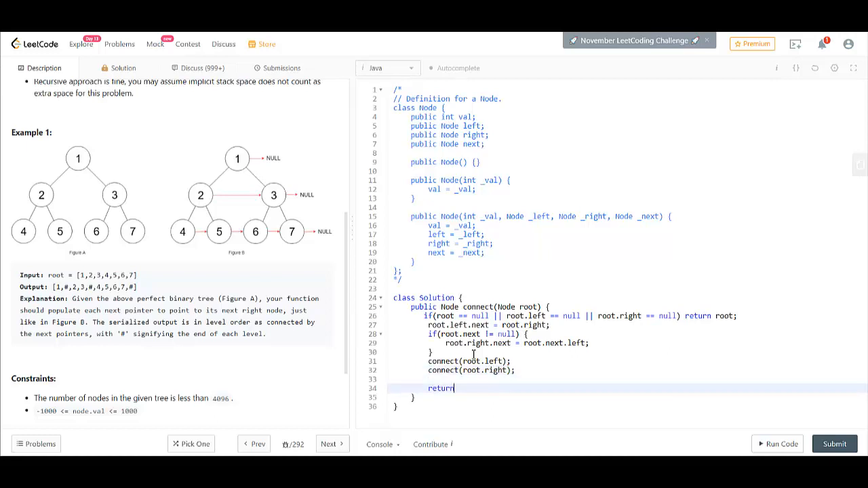
type("root;")
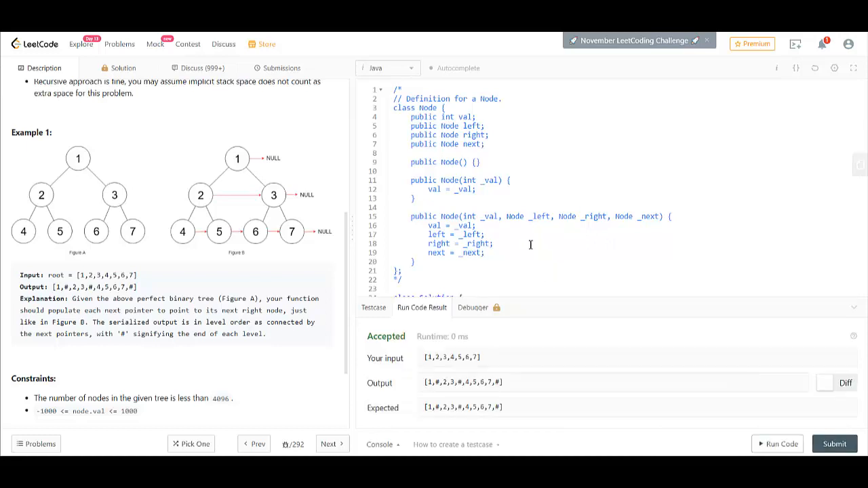
mouse_move(834, 444)
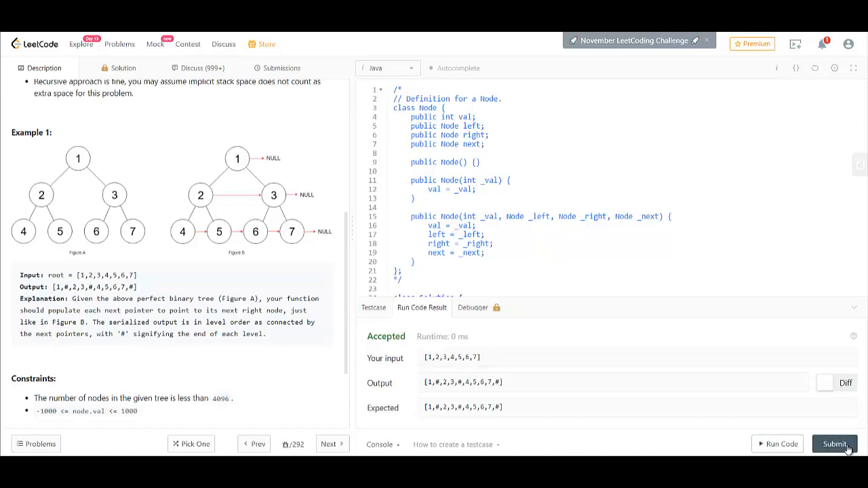
Submit the solution and get Accepted with 0 ms runtime and 38.6 MB memory
left_click(833, 445)
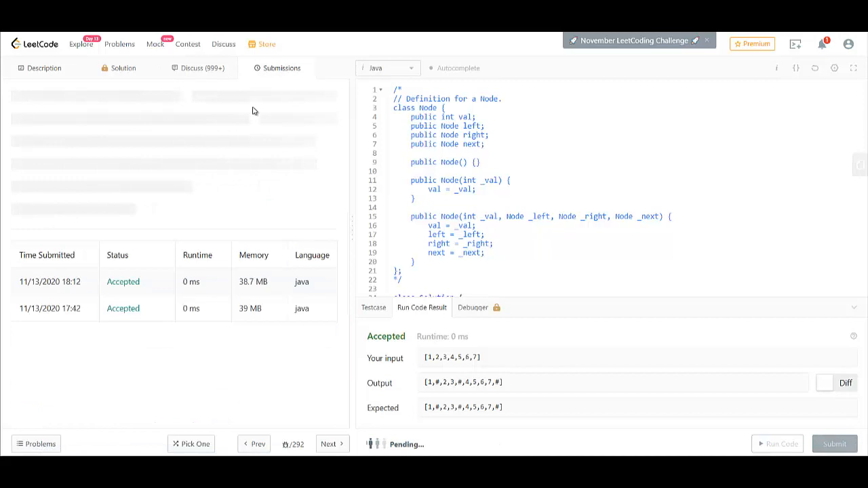
left_click(834, 443)
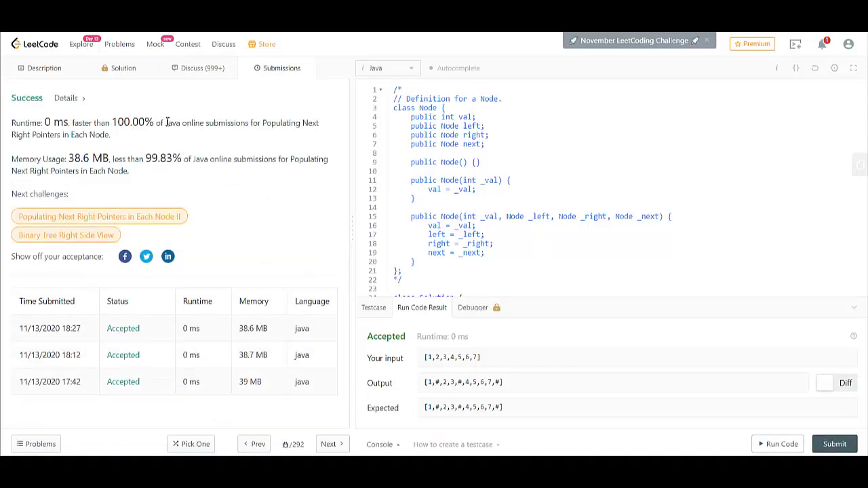
mouse_move(94, 115)
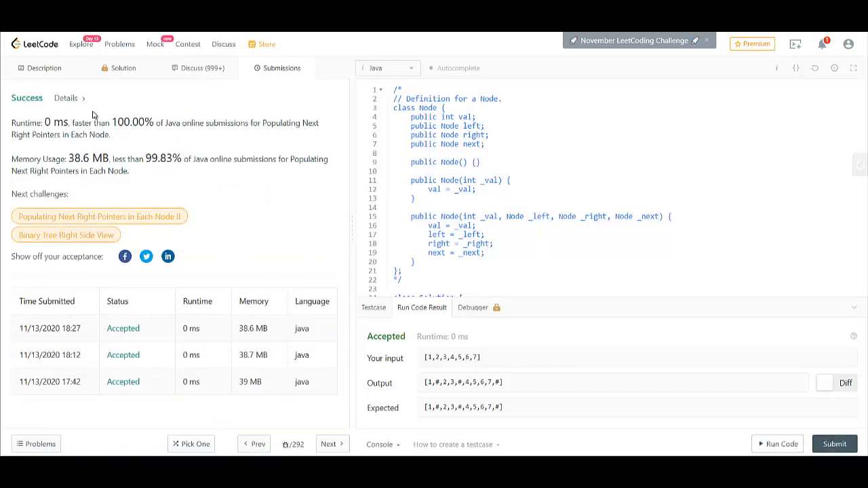
scroll("down", 3)
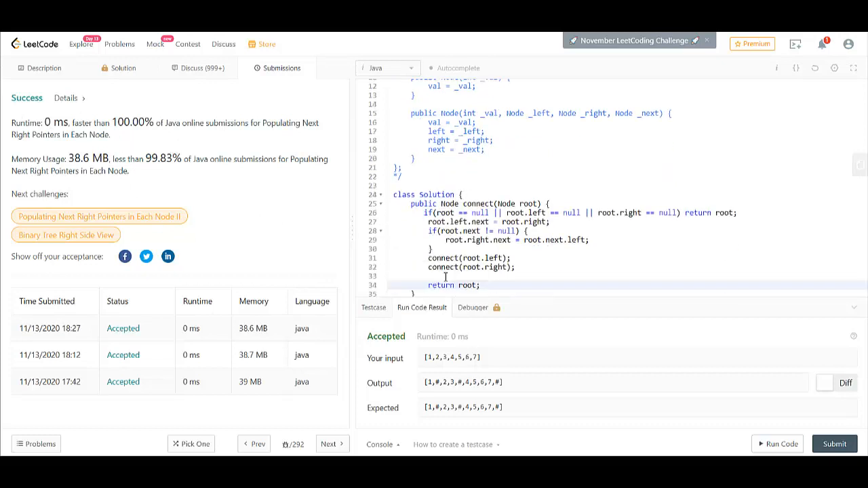
scroll("up", 3)
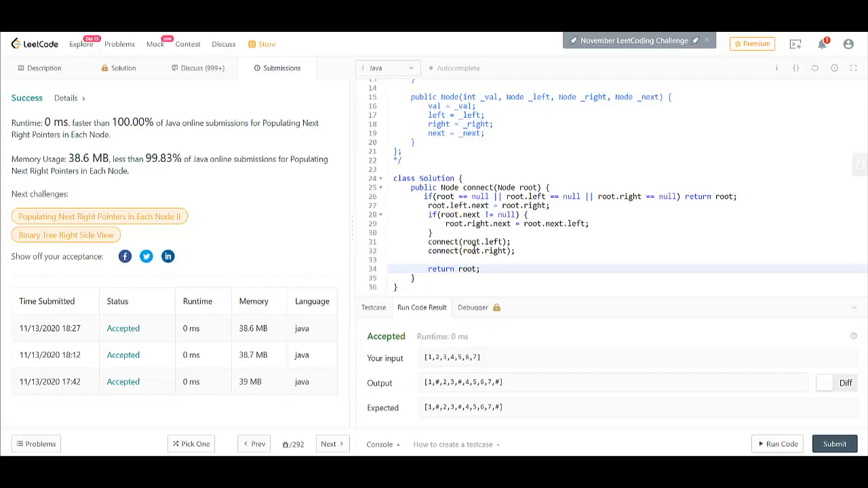
mouse_move(458, 279)
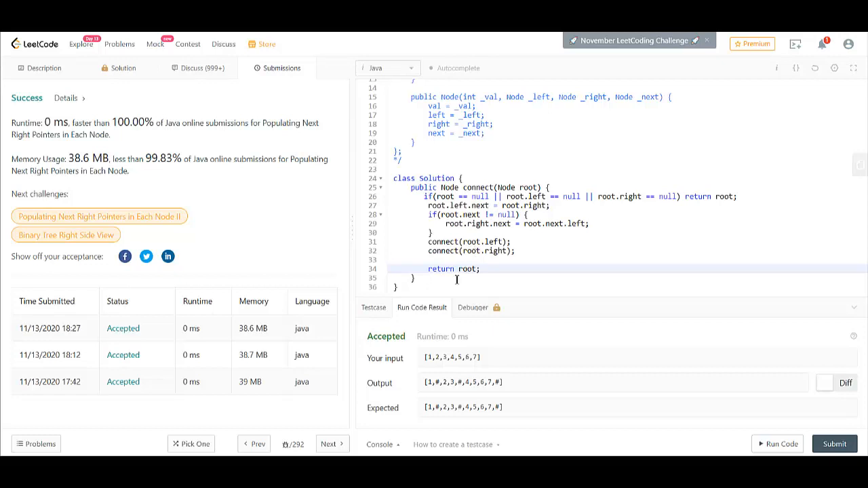